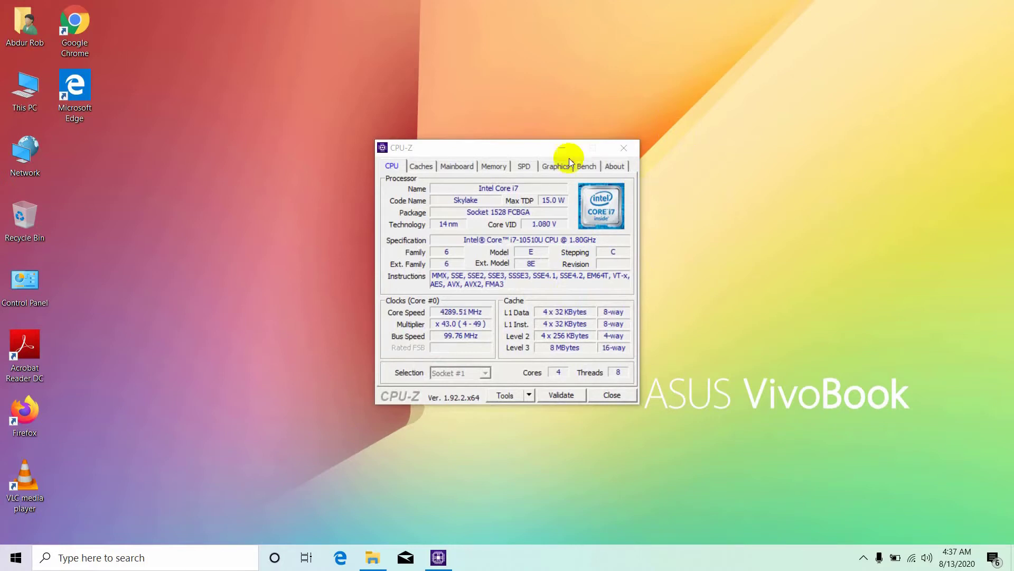
- Show the Mainboard tab with the ASUSTeK X512FLC board and American Megatrends BIOS
click(456, 166)
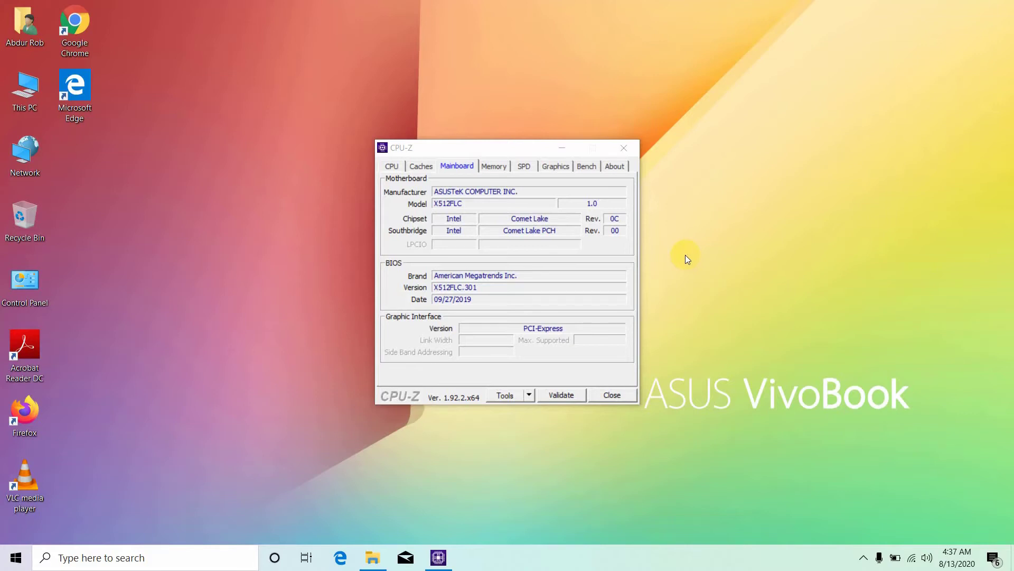
mouse_move(602, 199)
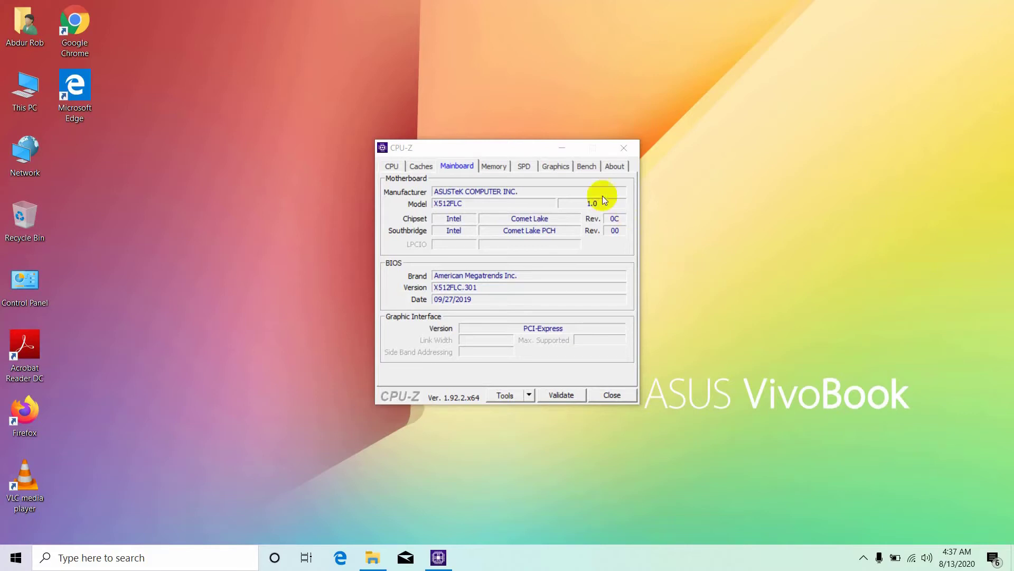
click(586, 166)
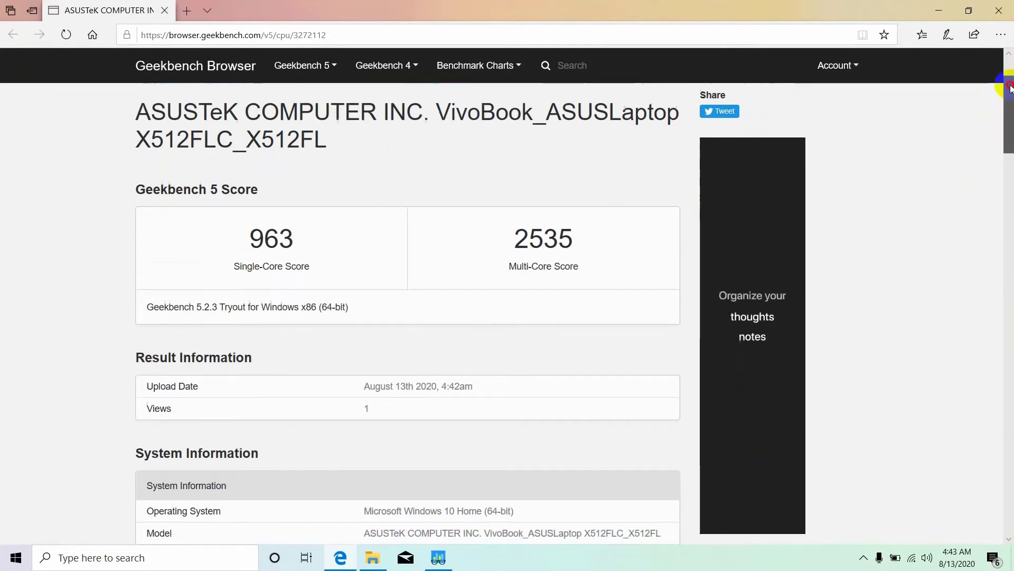
- Scroll the ASUS VivoBook result page to the 963 single-core and 2535 multi-core scores
scroll(down, 3)
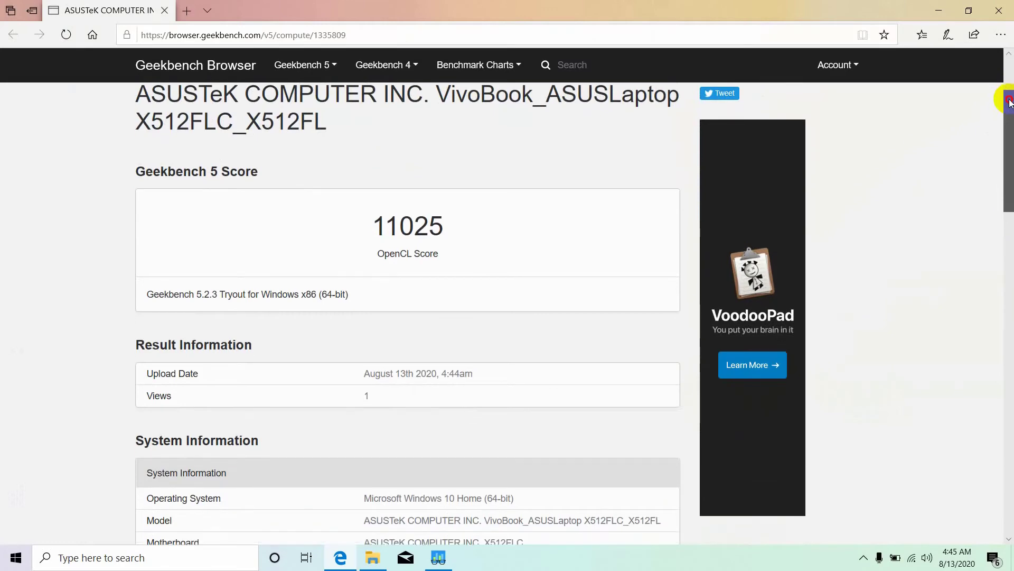
- Scroll to the OpenCL Performance breakdown showing Sobel 13567 and Particle Physics 35883
scroll(down, 3)
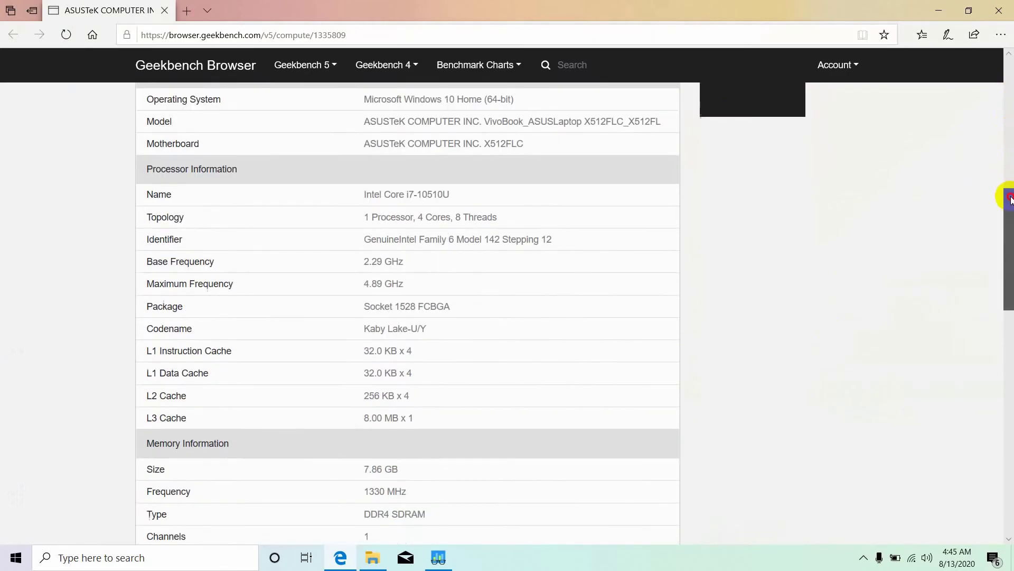
scroll(down, 3)
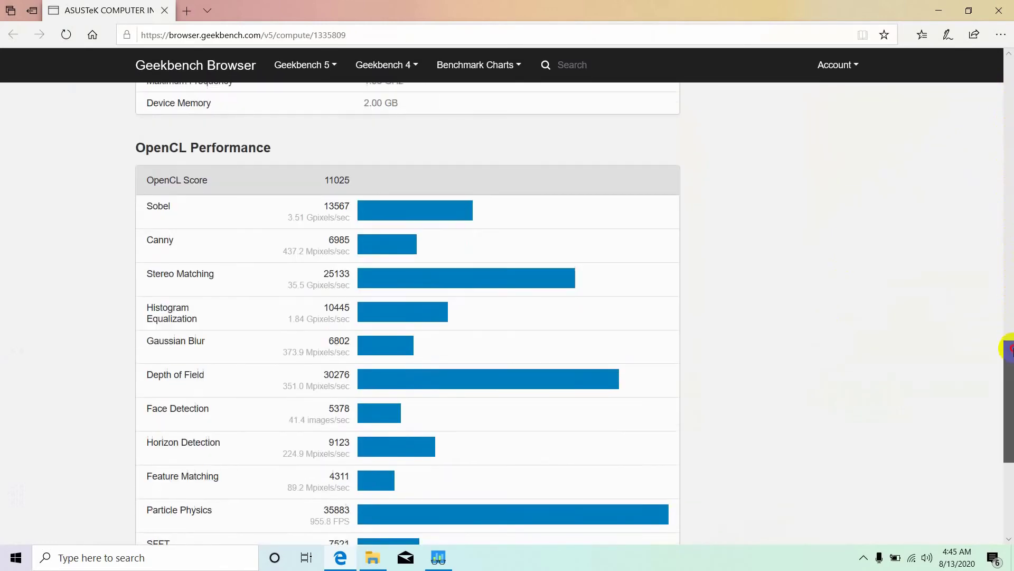